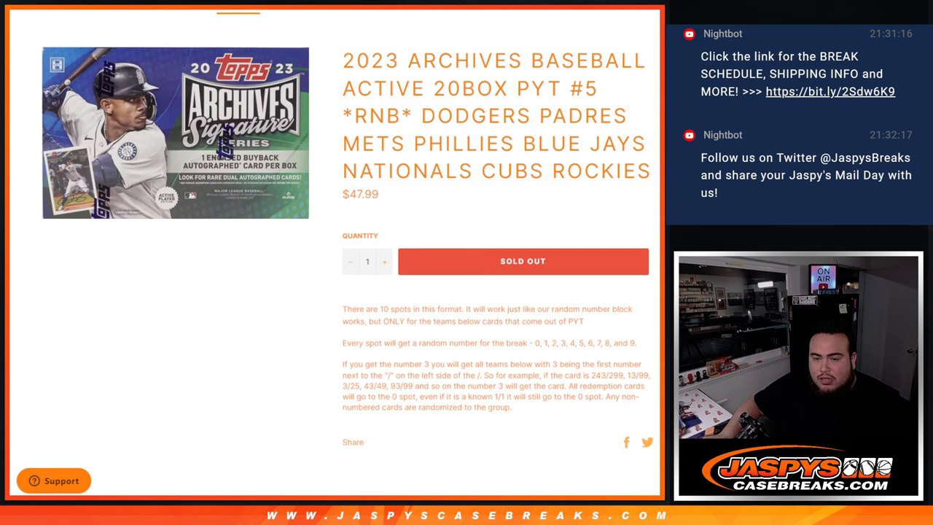
Step: Shuffle the ten customer names repeatedly with RANDOM.ORG's List Randomizer
left_click_drag(399, 364, 511, 407)
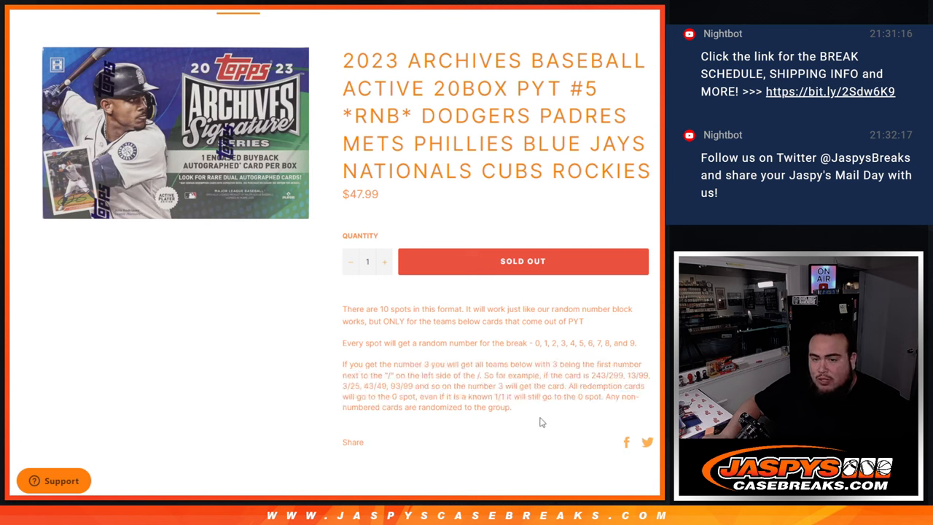
mouse_move(540, 409)
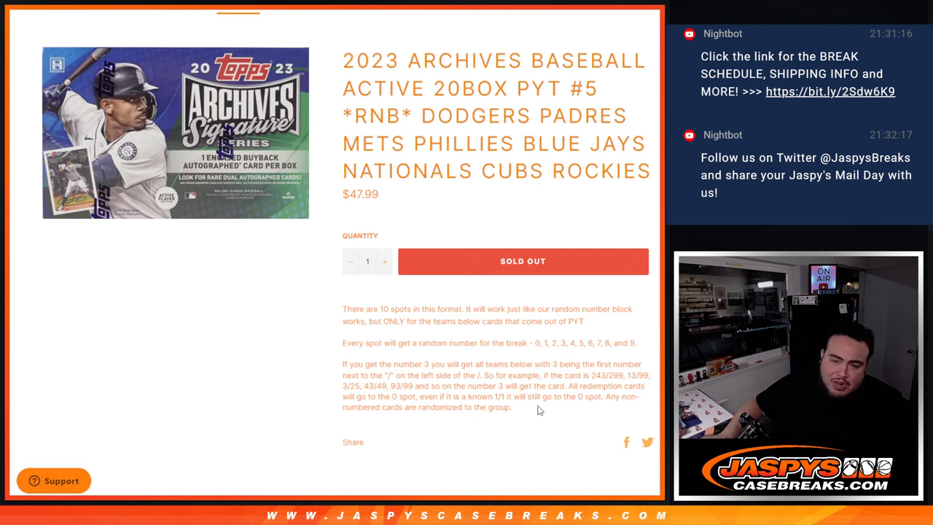
mouse_move(492, 393)
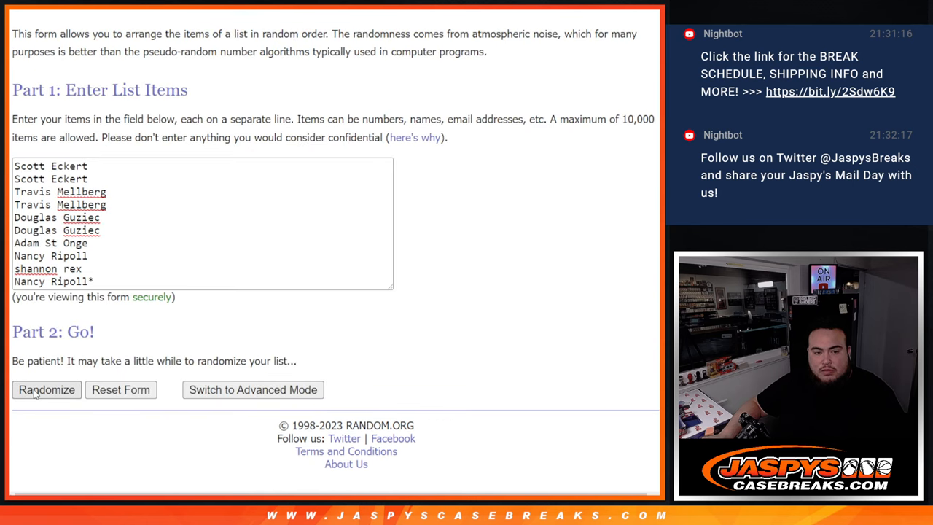
left_click(47, 389)
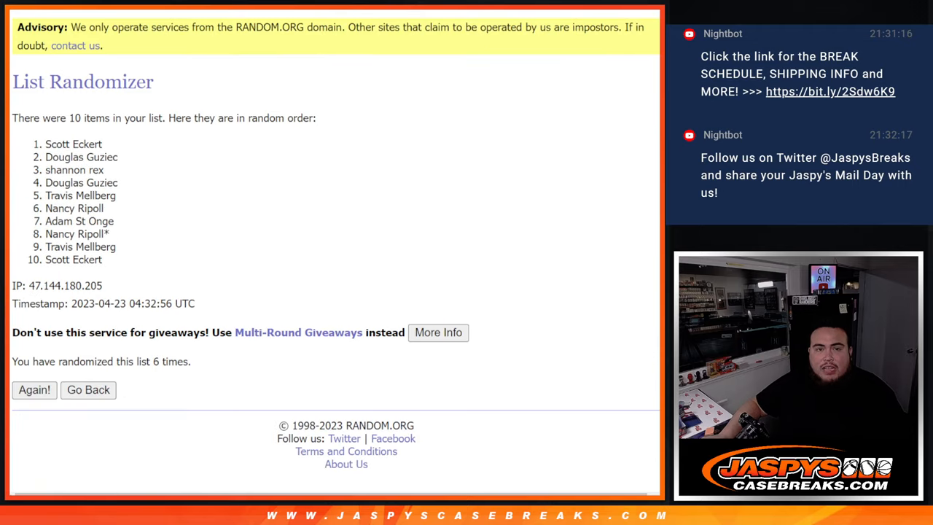
left_click(34, 389)
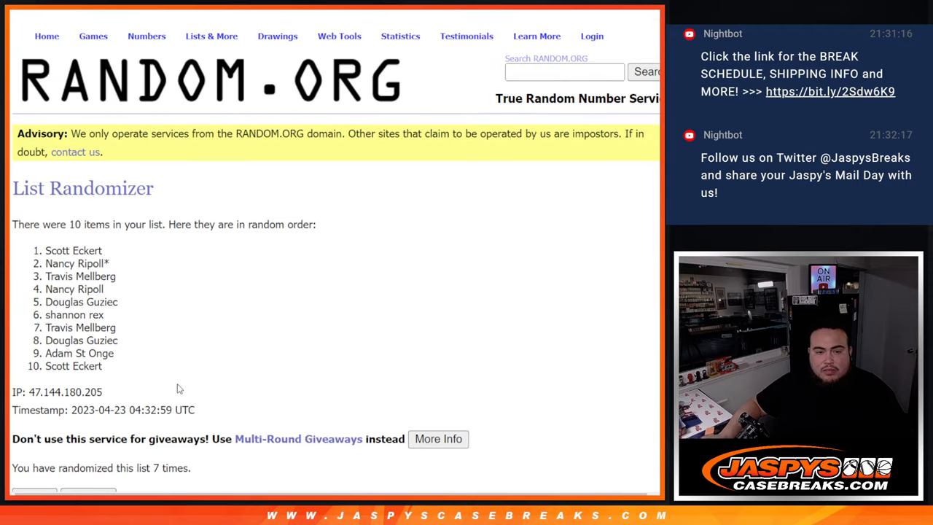
double_click(73, 250)
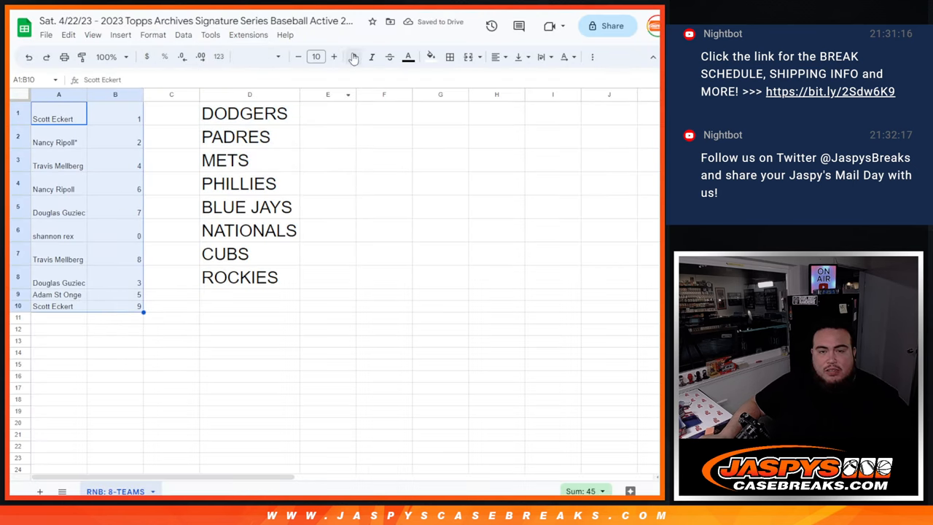
left_click(334, 57)
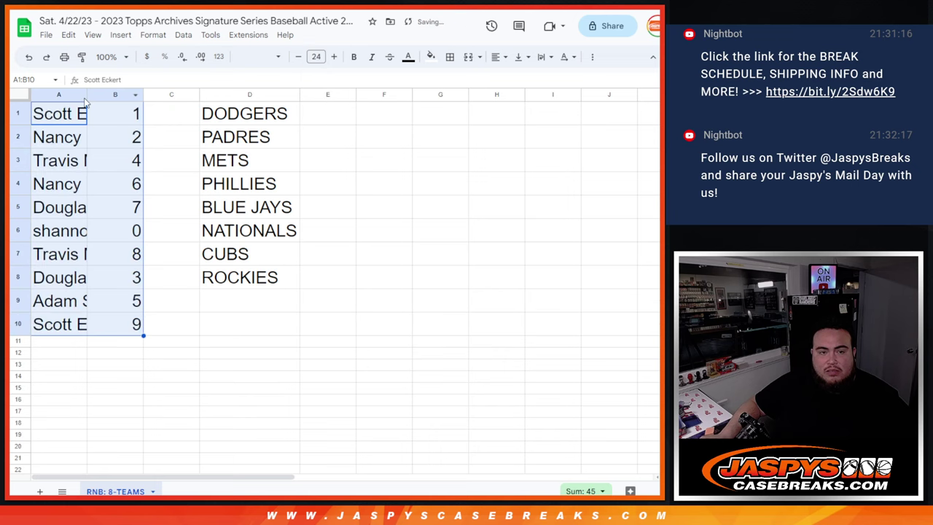
left_click_drag(143, 94, 171, 94)
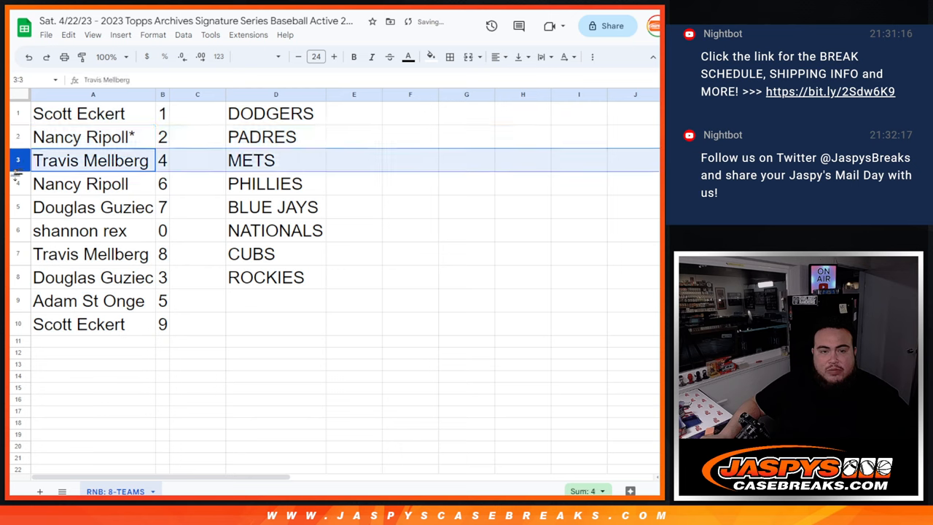
left_click(79, 231)
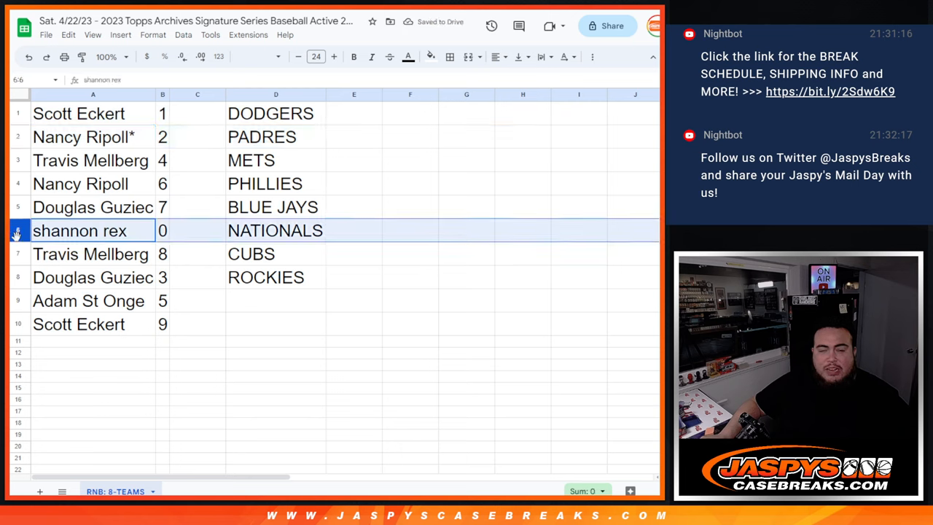
left_click(93, 253)
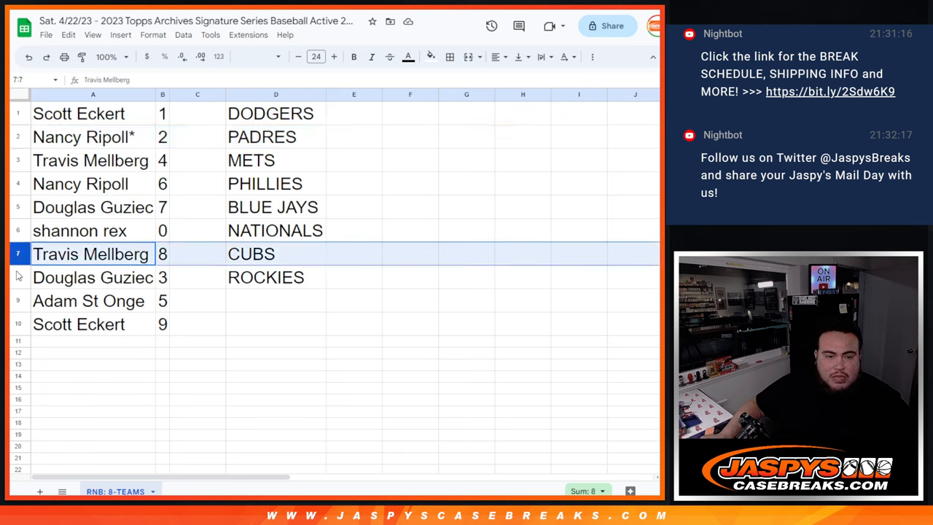
left_click(89, 300)
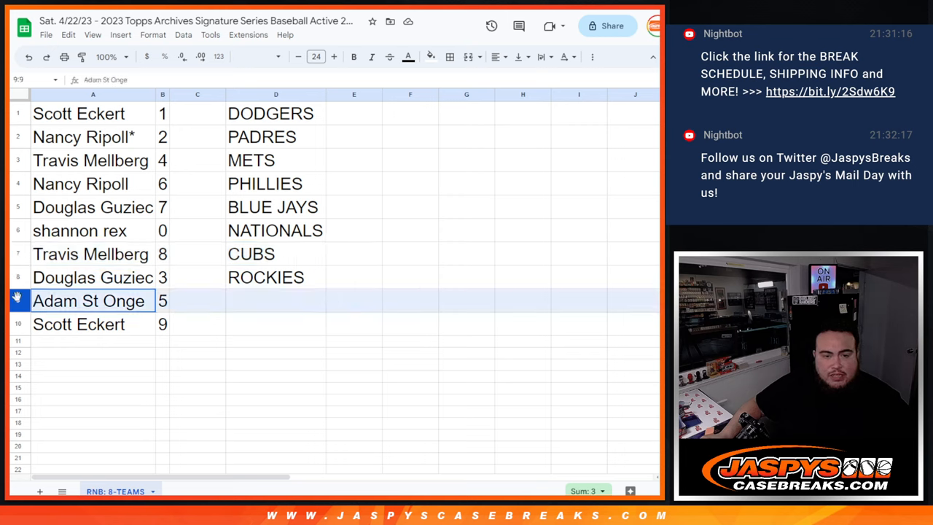
left_click(78, 324)
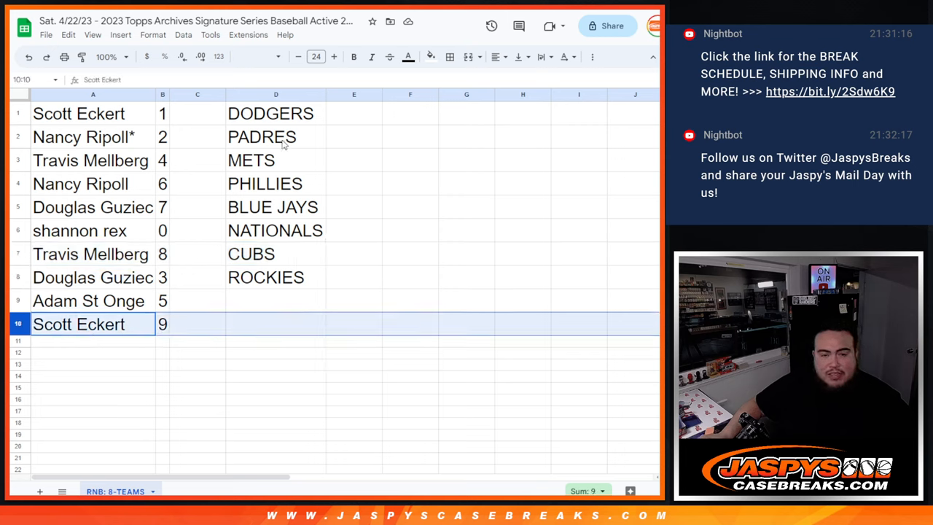
Step: Cut the team list from D1:D8 and sort the sheet by column B ascending
right_click(262, 136)
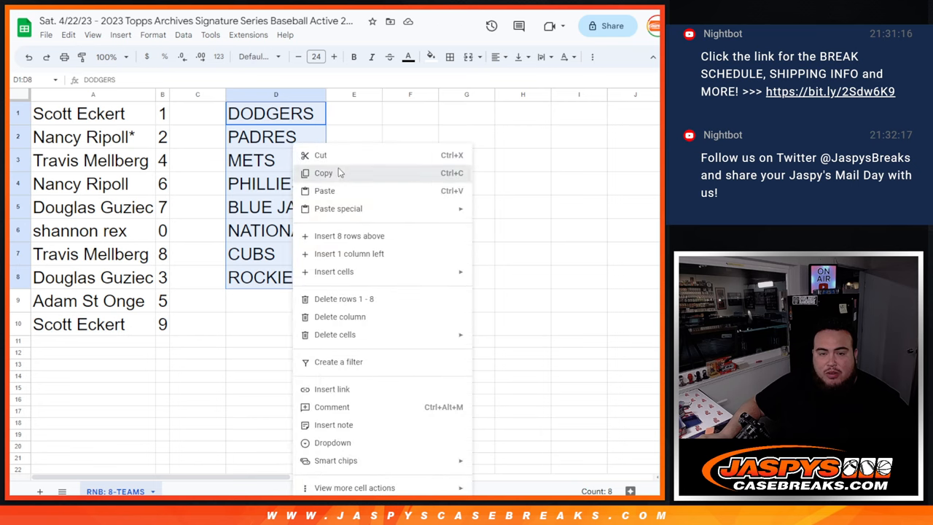
right_click(163, 94)
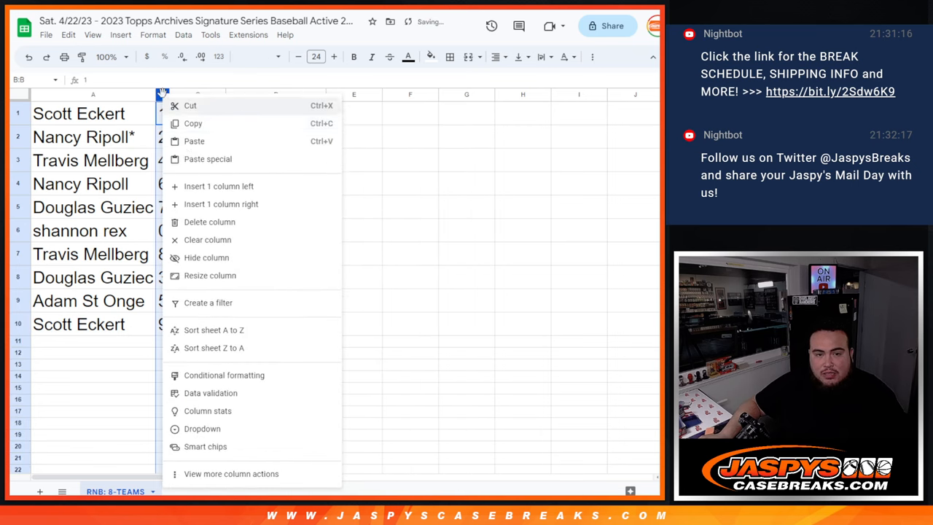
left_click(214, 330)
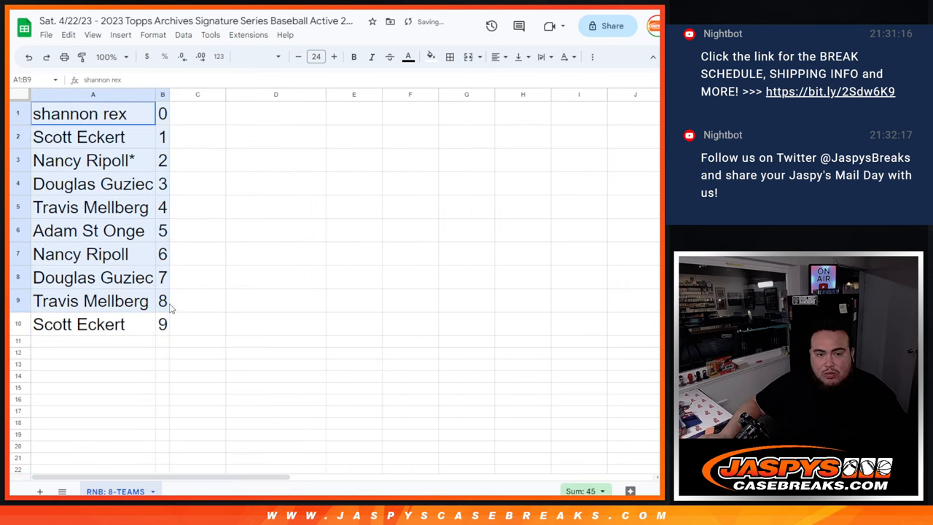
Step: Paste the eight teams back into D1 and center them horizontally
left_click(519, 57)
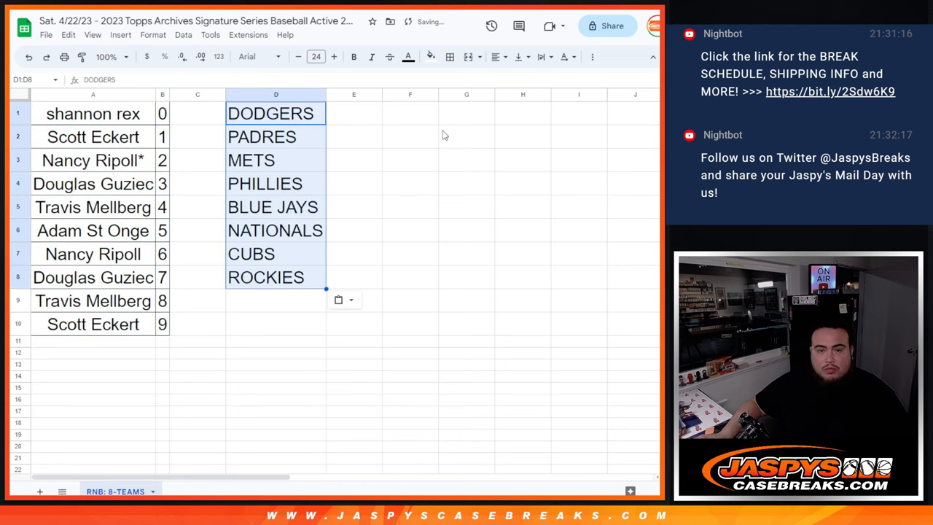
left_click(495, 56)
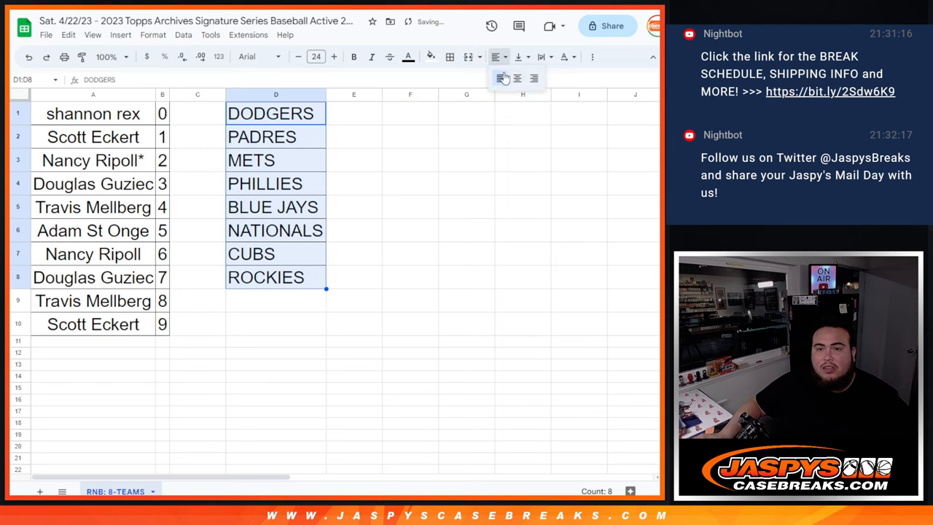
left_click(517, 78)
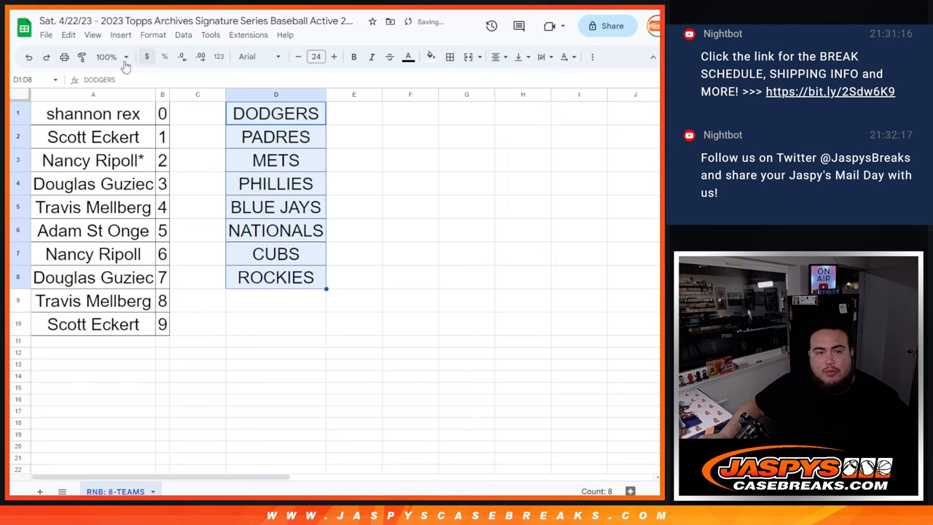